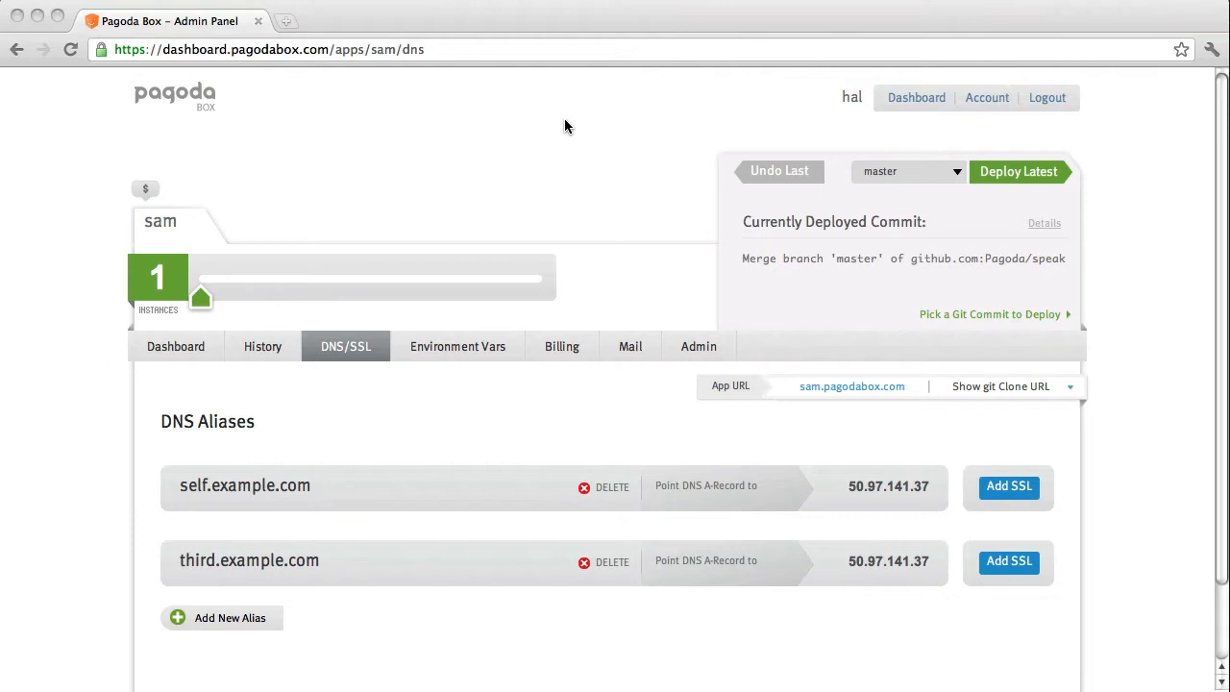
mouse_move(592, 196)
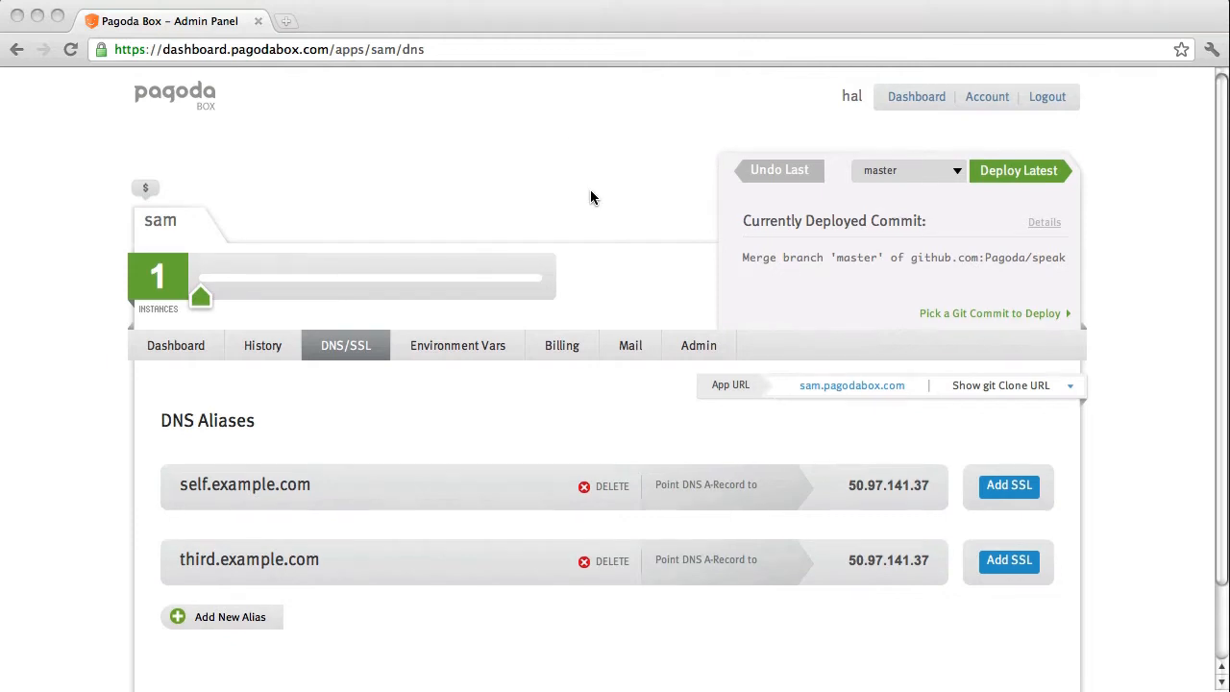
- Start a self-signed SSL for self.example.com with United States and organization pagodabox, then submit
scroll(down, 3)
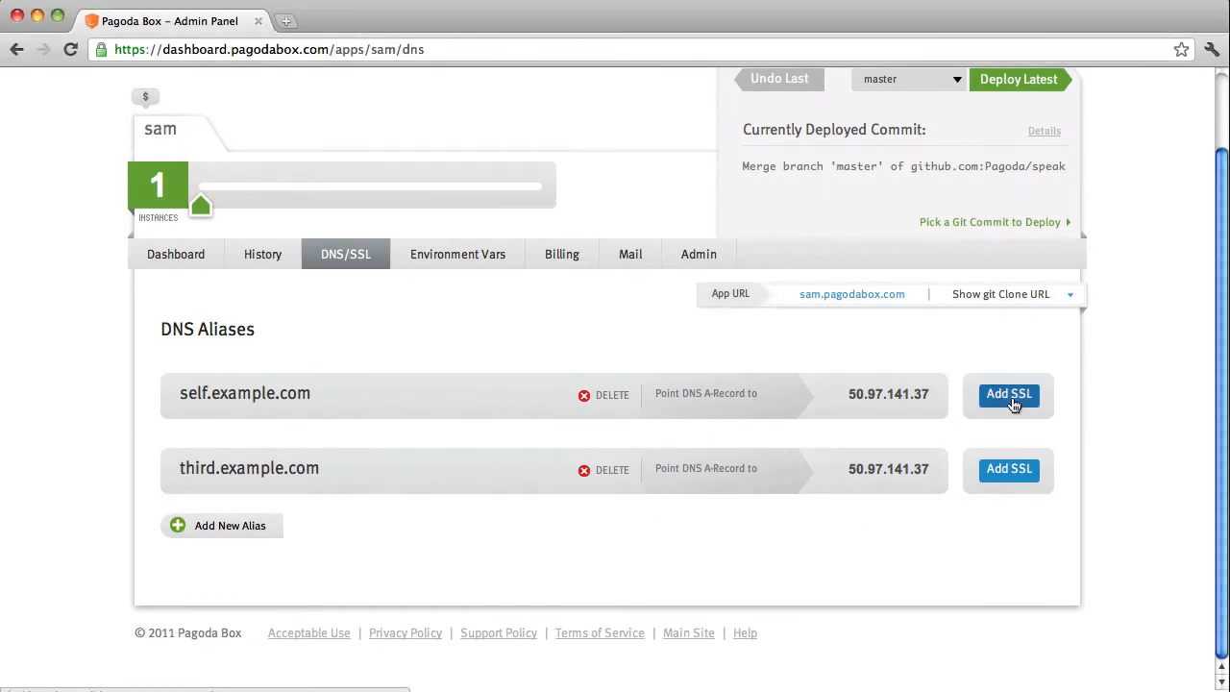
click(1007, 395)
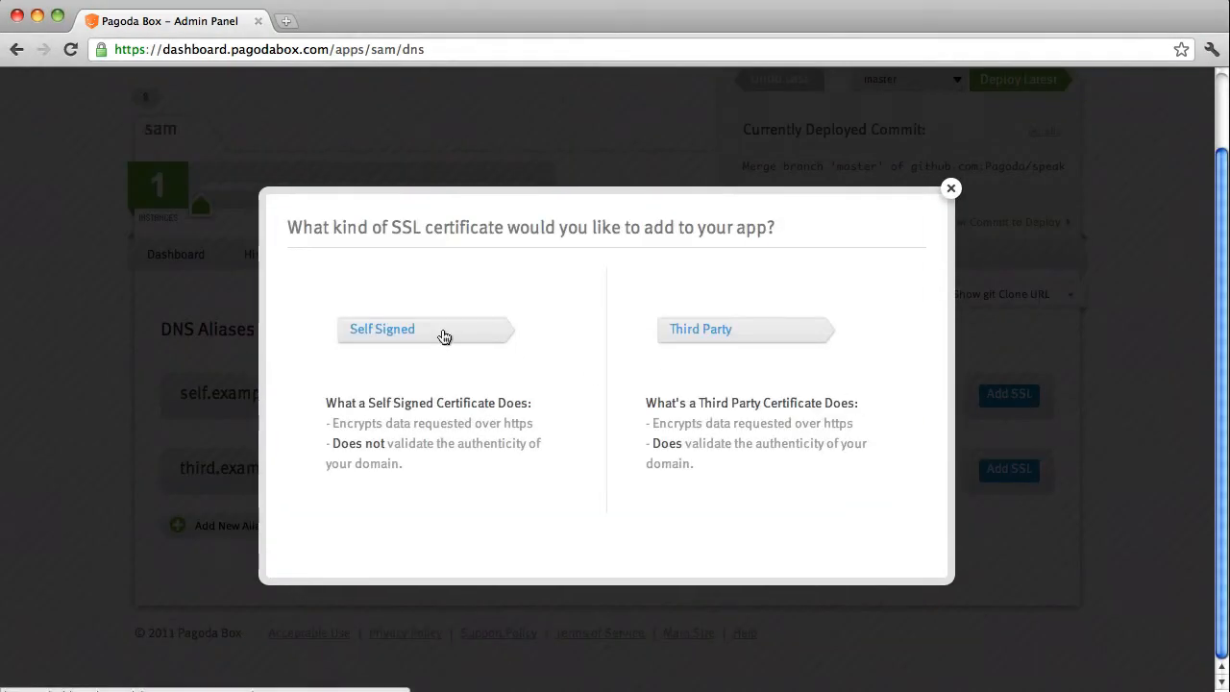
click(381, 328)
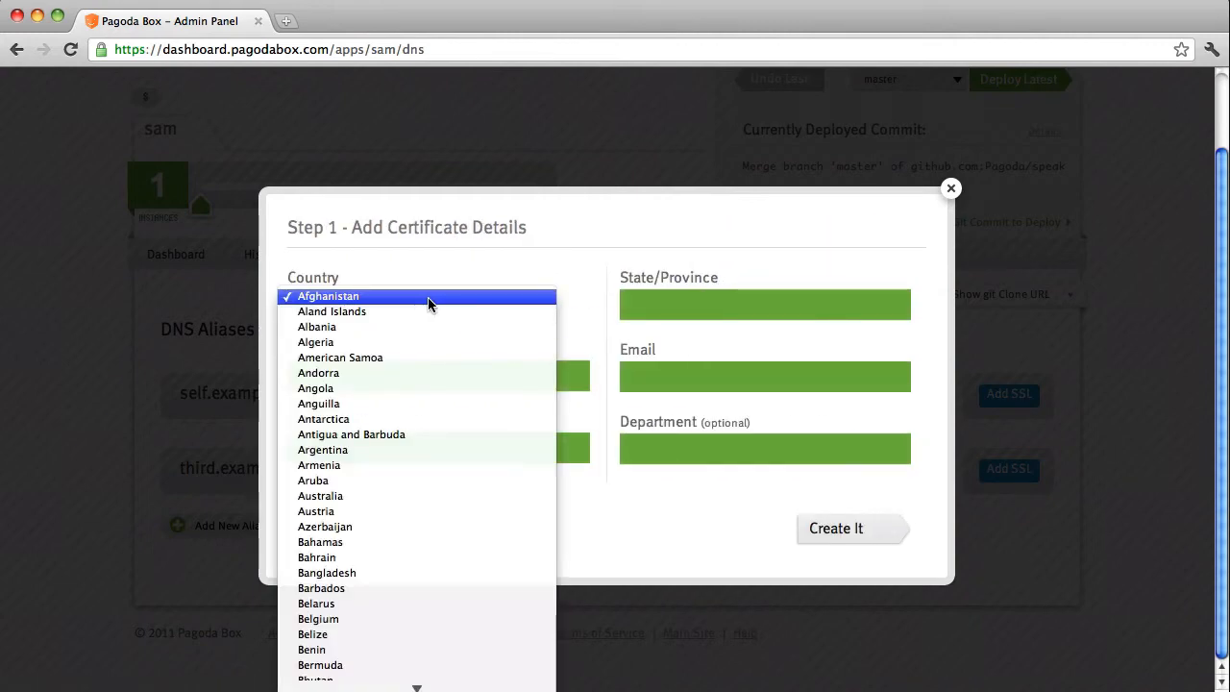
scroll(down, 3)
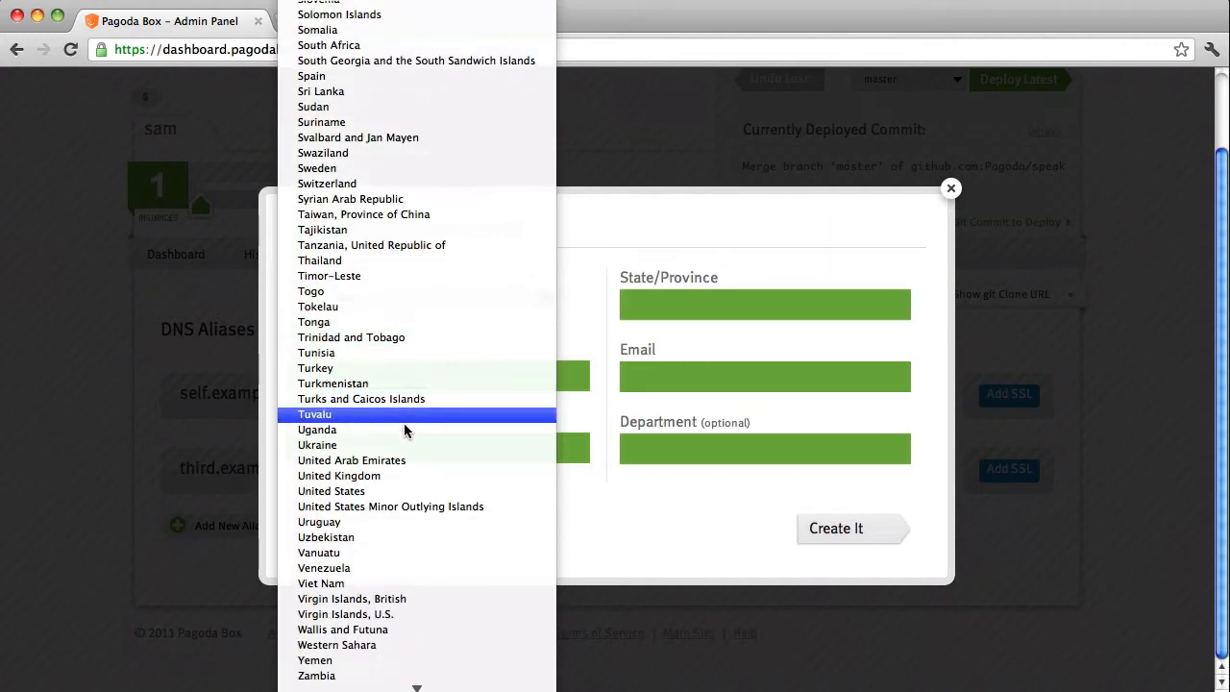
click(330, 490)
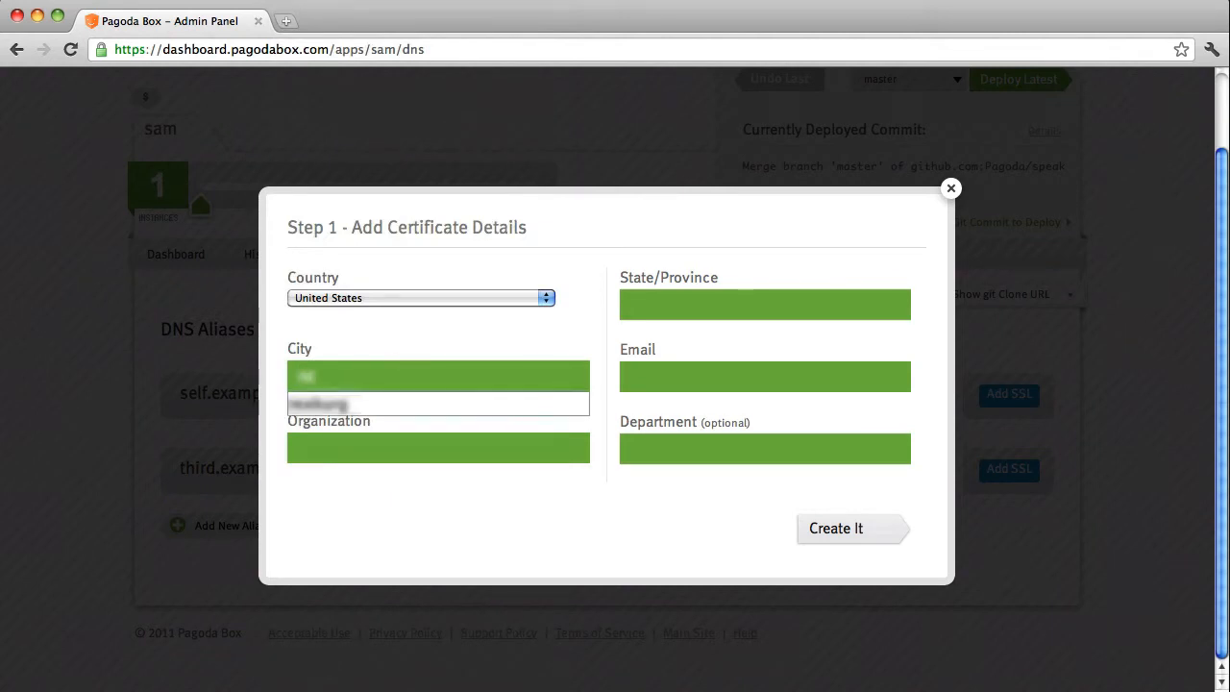
text(pagodabox)
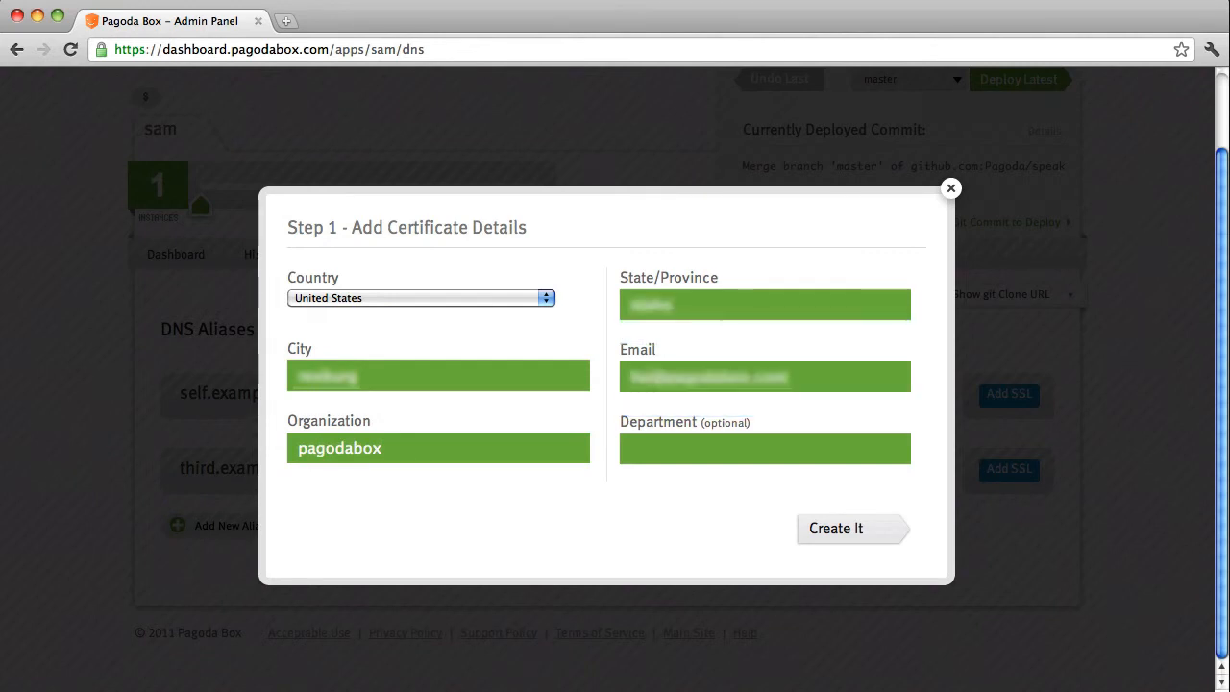
click(844, 529)
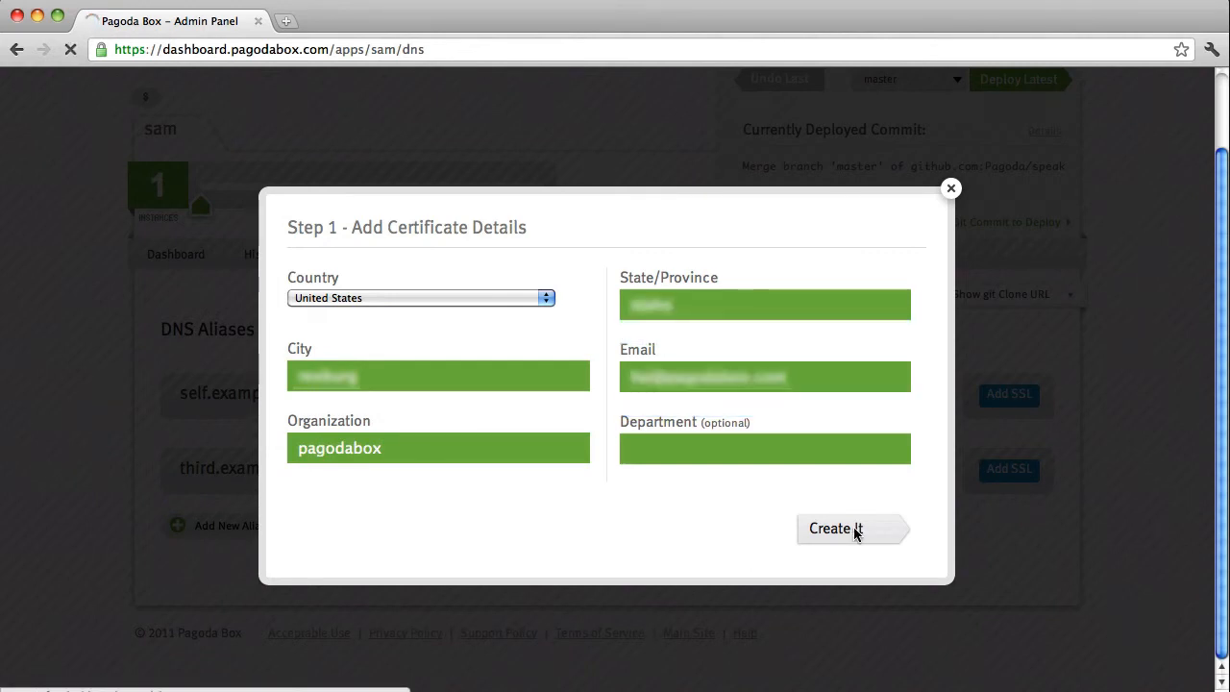
- Confirm creating the self-signed certificate so self.example.com shows SSL installing
click(841, 529)
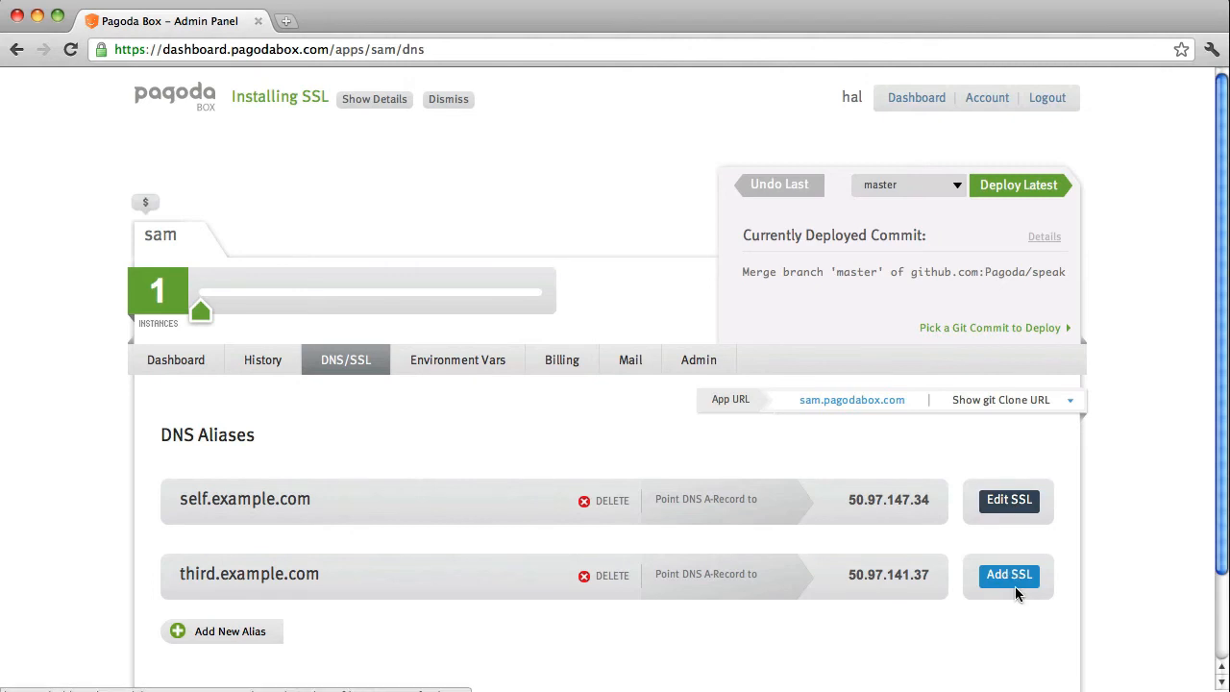
- Add third-party SSL for third.example.com: United States, city Hamburg, organization pagodabox, then Next Step
click(1007, 574)
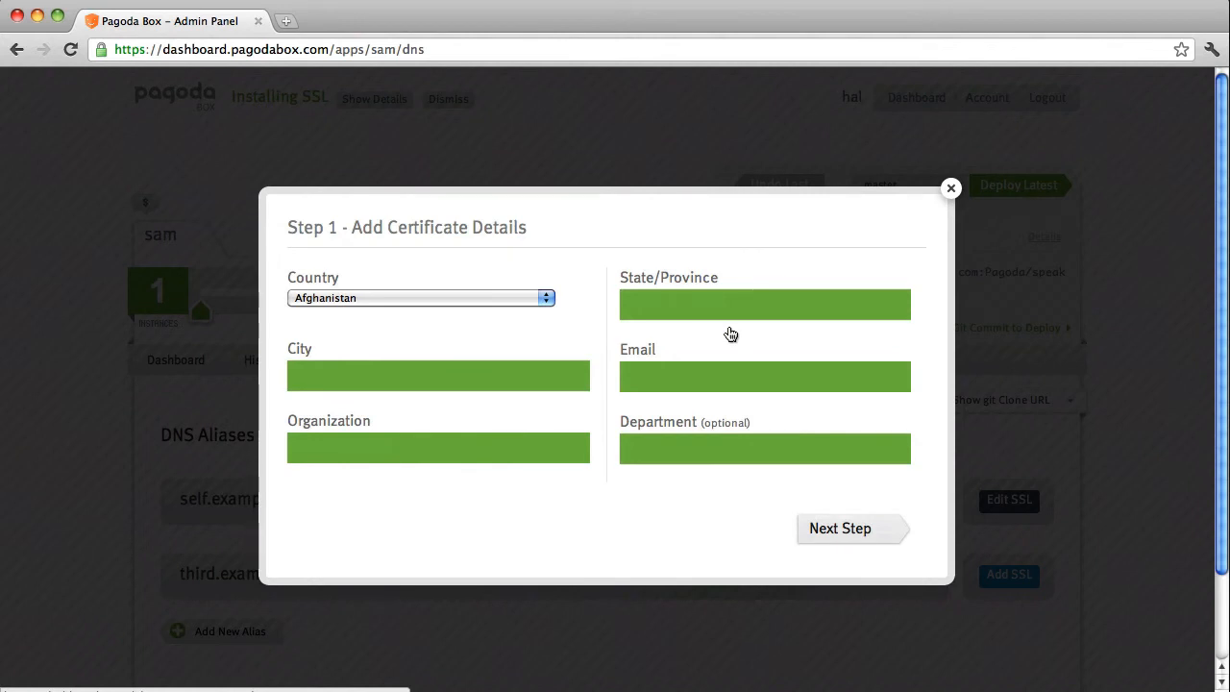
mouse_move(690, 331)
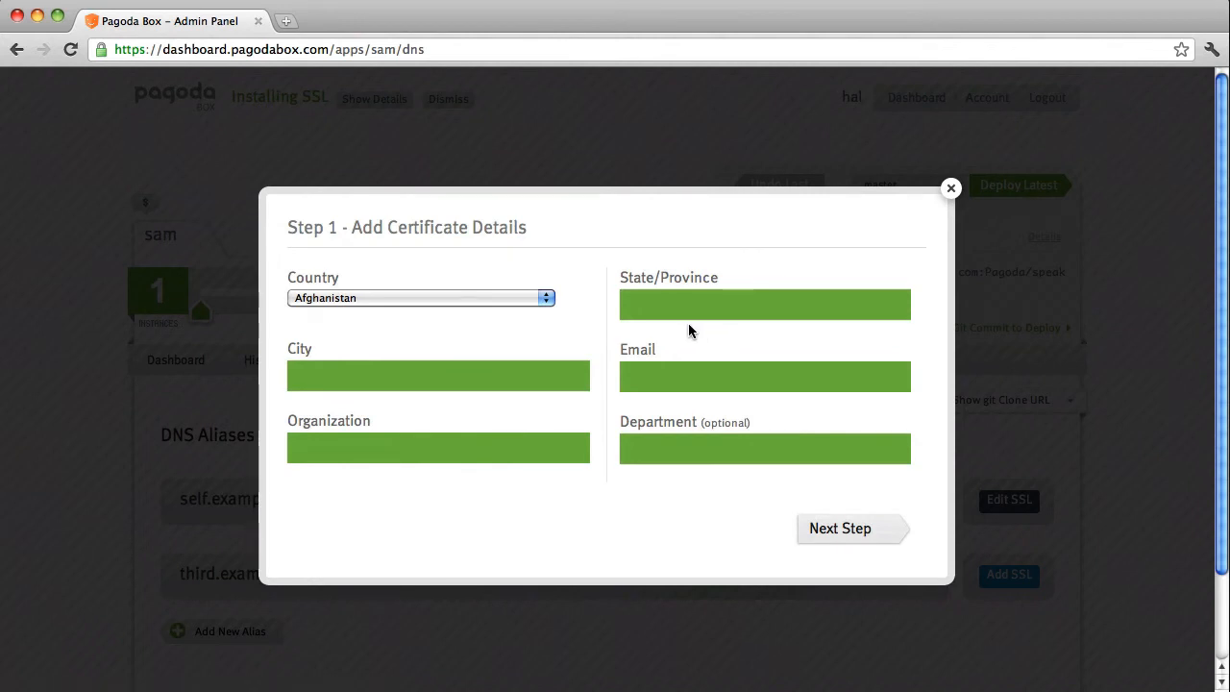
click(420, 297)
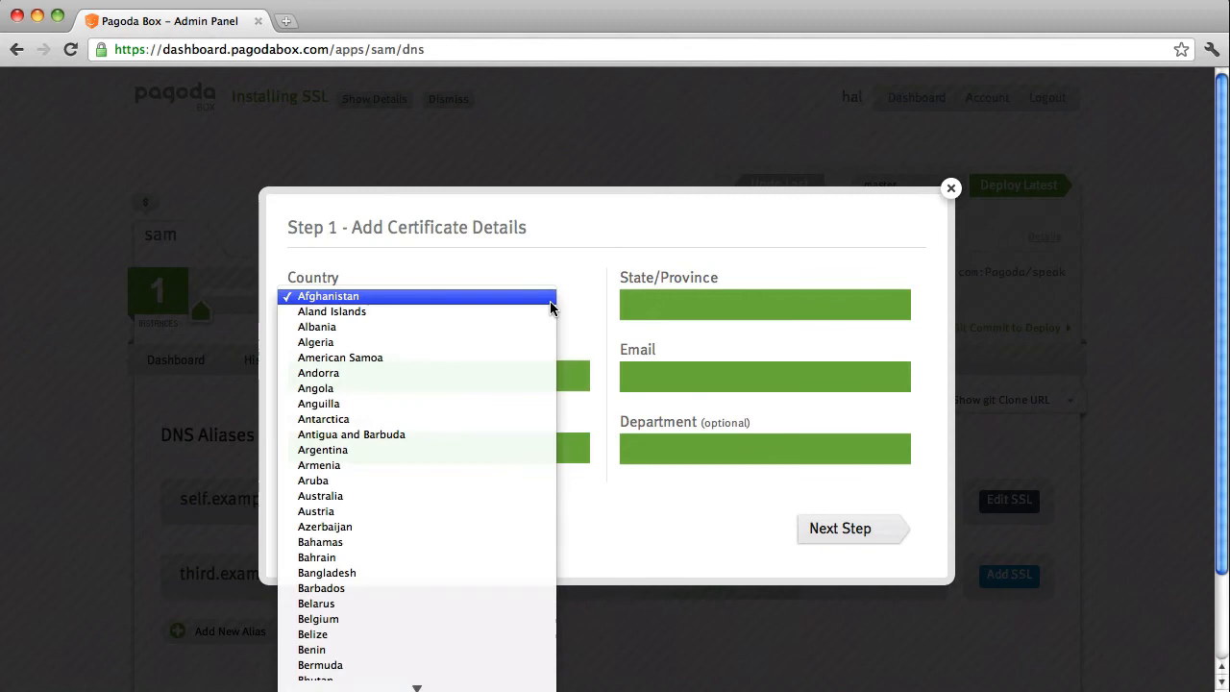
scroll(down, 3)
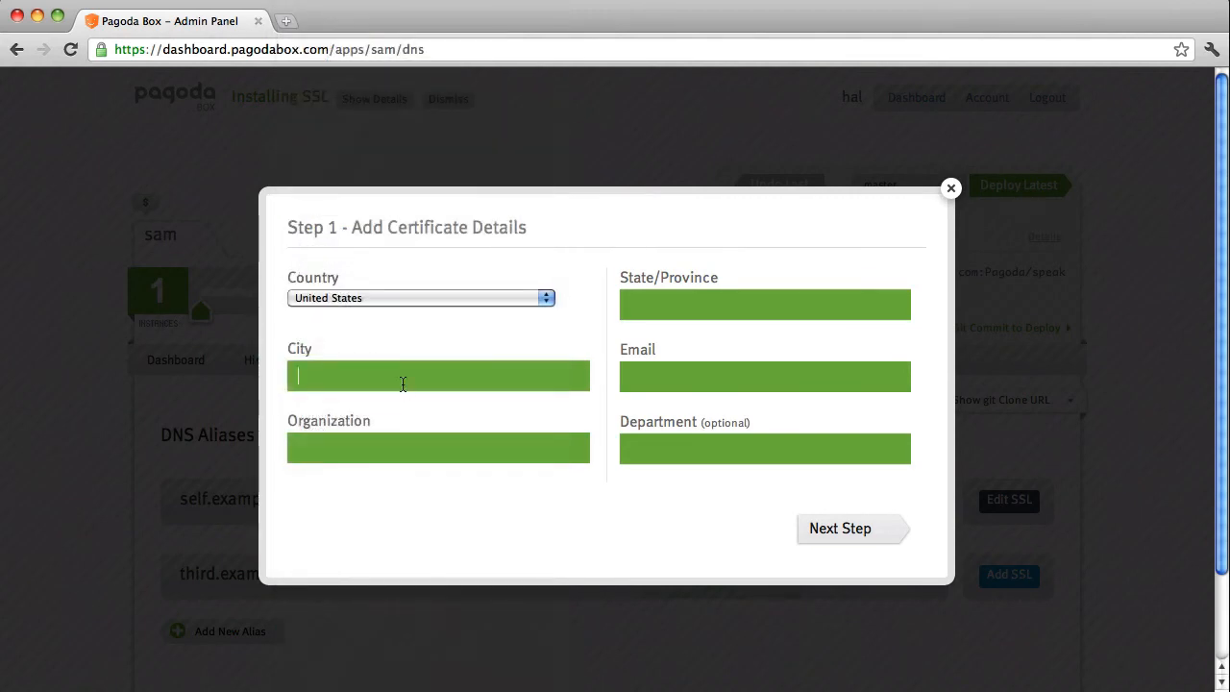
text(Hamburg)
click(438, 448)
text(pagodabox)
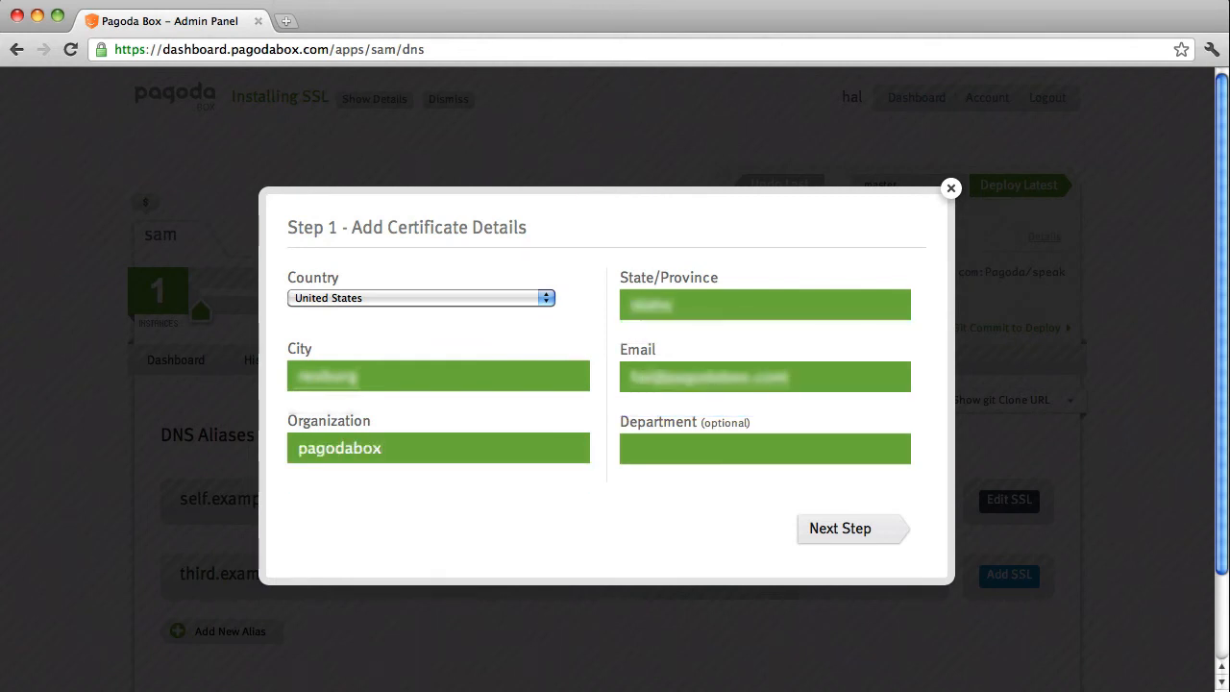
click(839, 528)
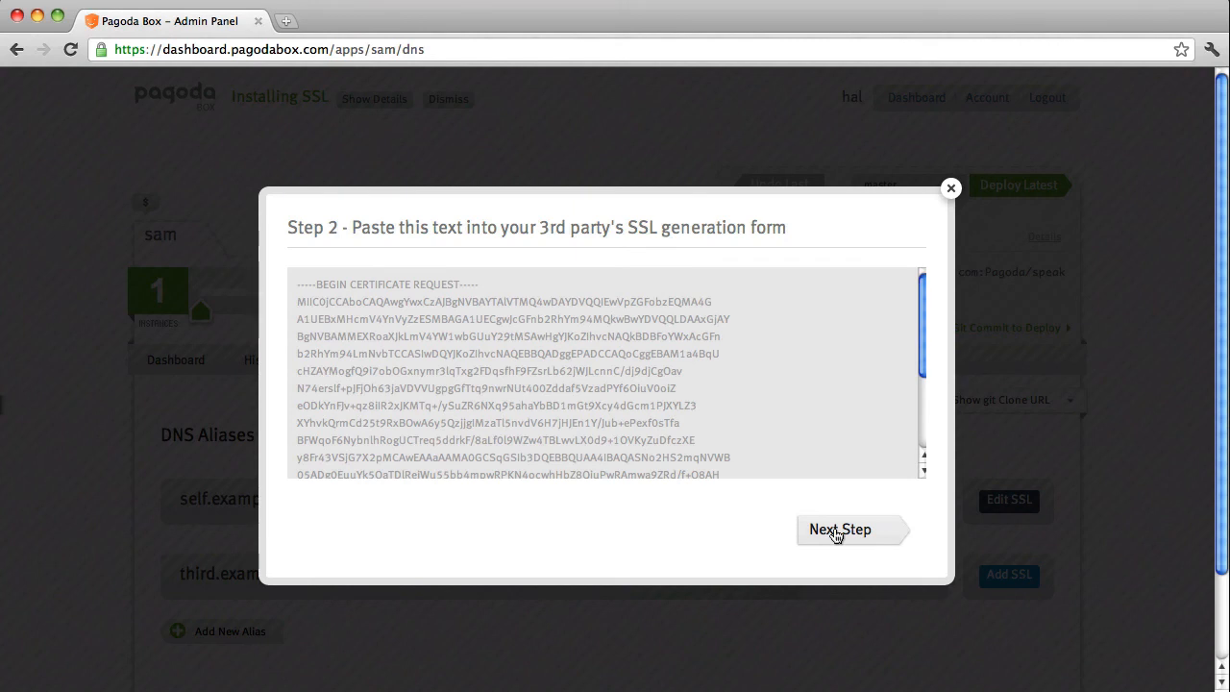
- Move past the generated certificate request to Step 3, signed certificate and authority ($10.00/month)
click(839, 529)
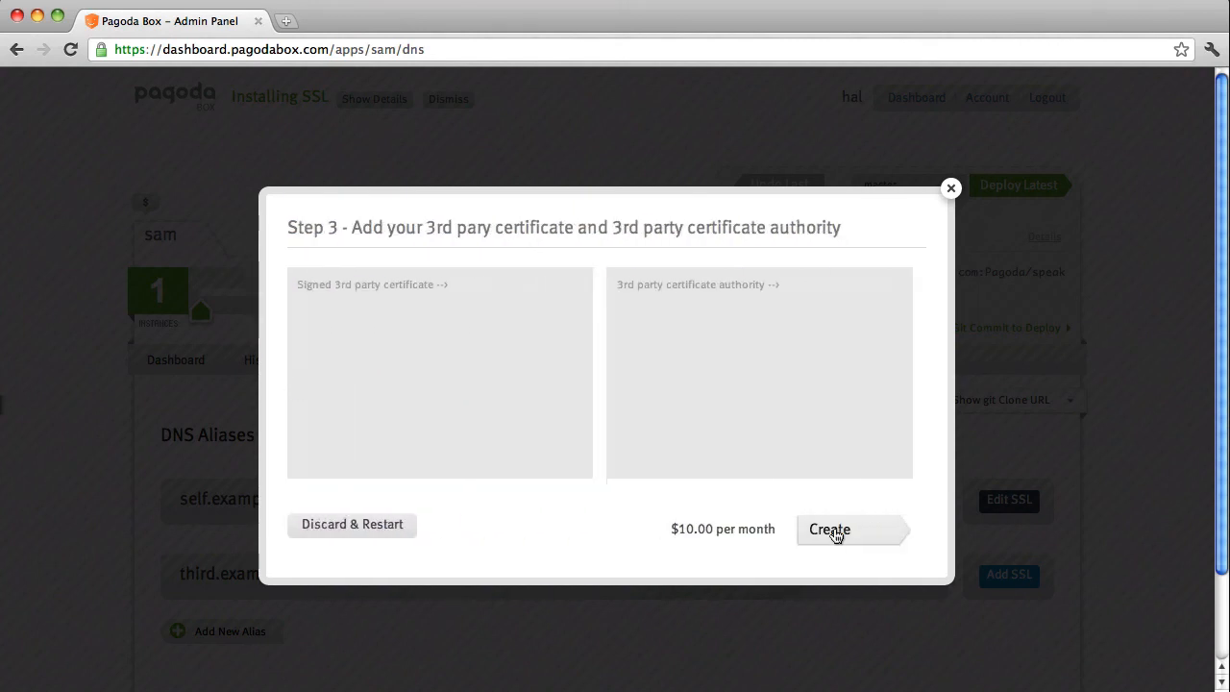